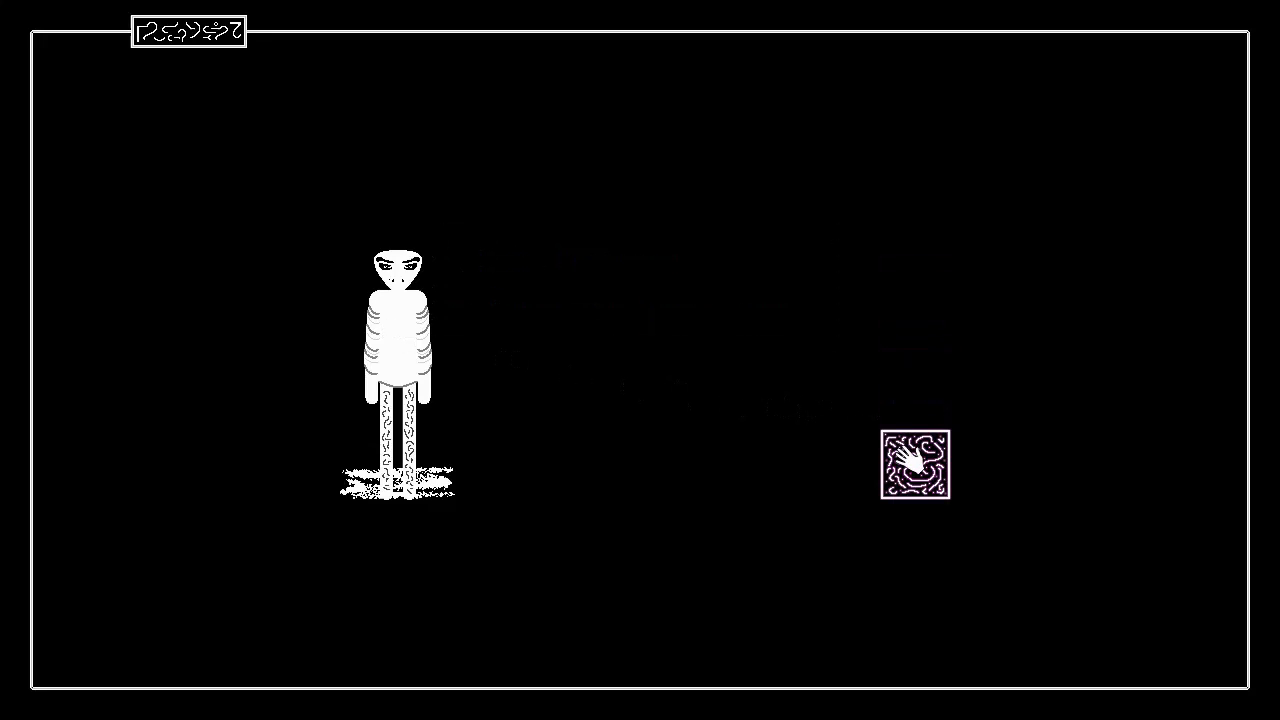
# Step: Use the hand icon to start questioning the pale figure about the dark window
pyautogui.click(914, 462)
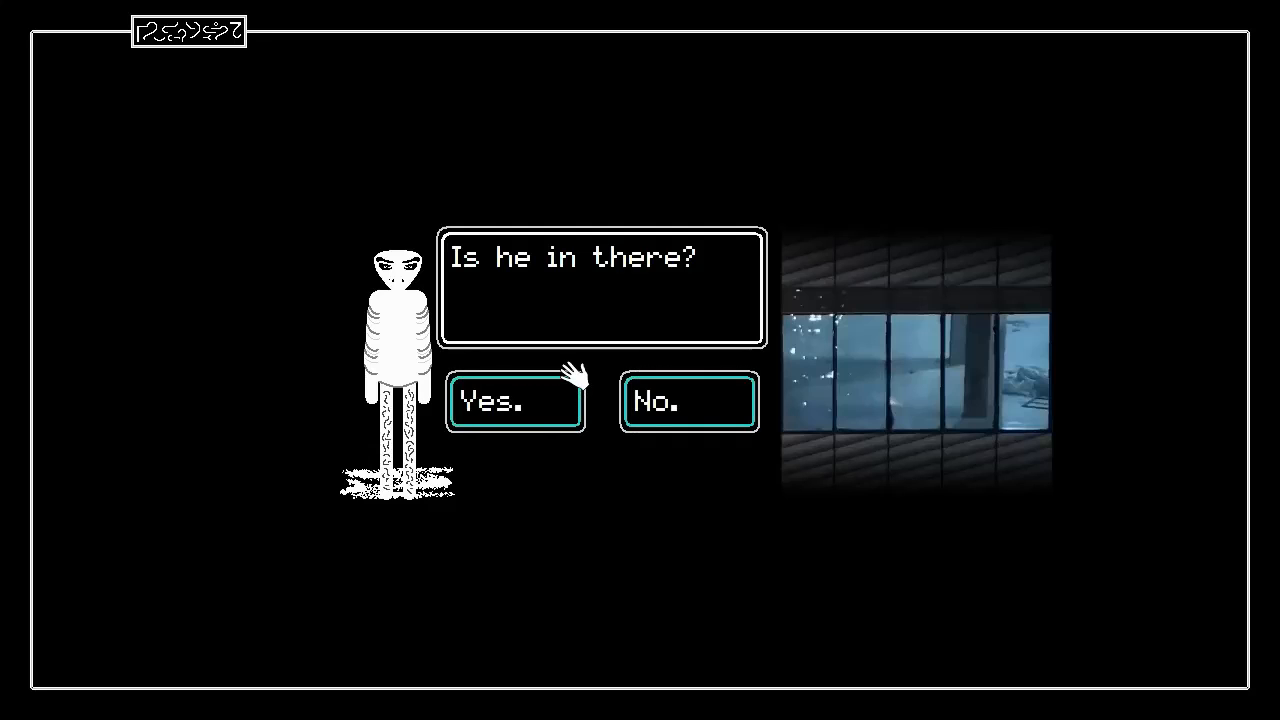
pyautogui.moveTo(1048, 373)
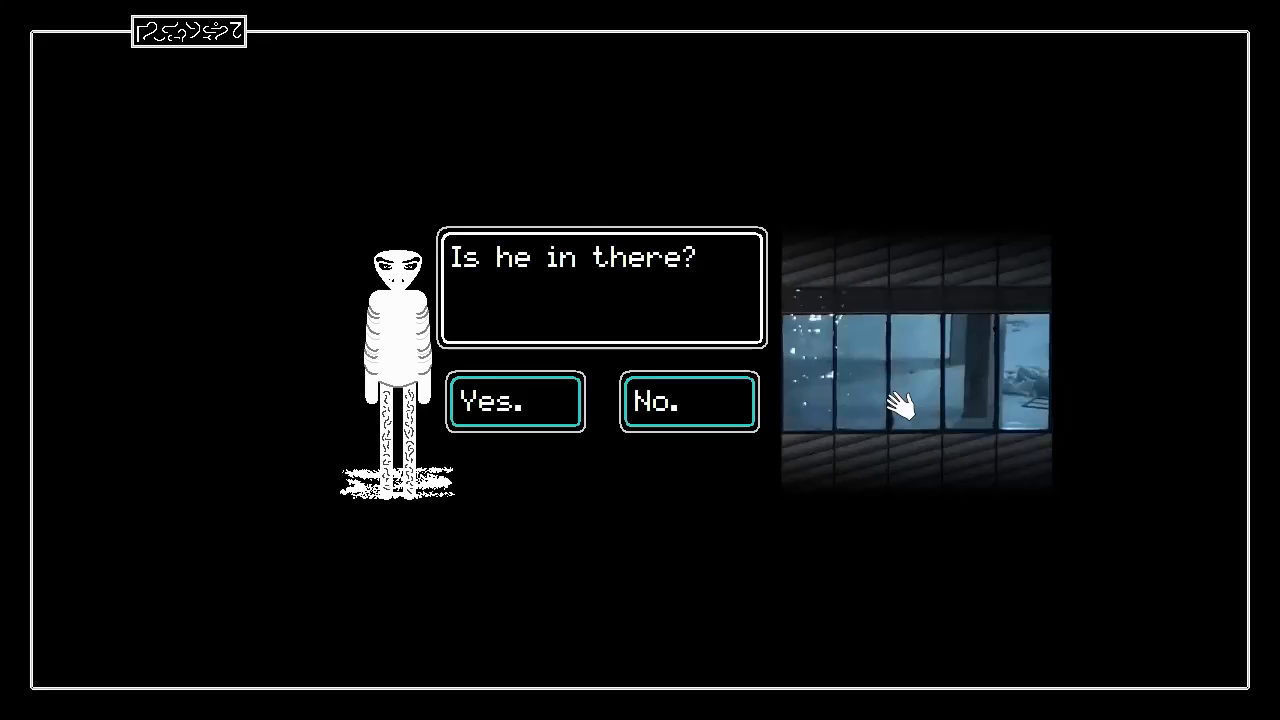
pyautogui.moveTo(1060, 315)
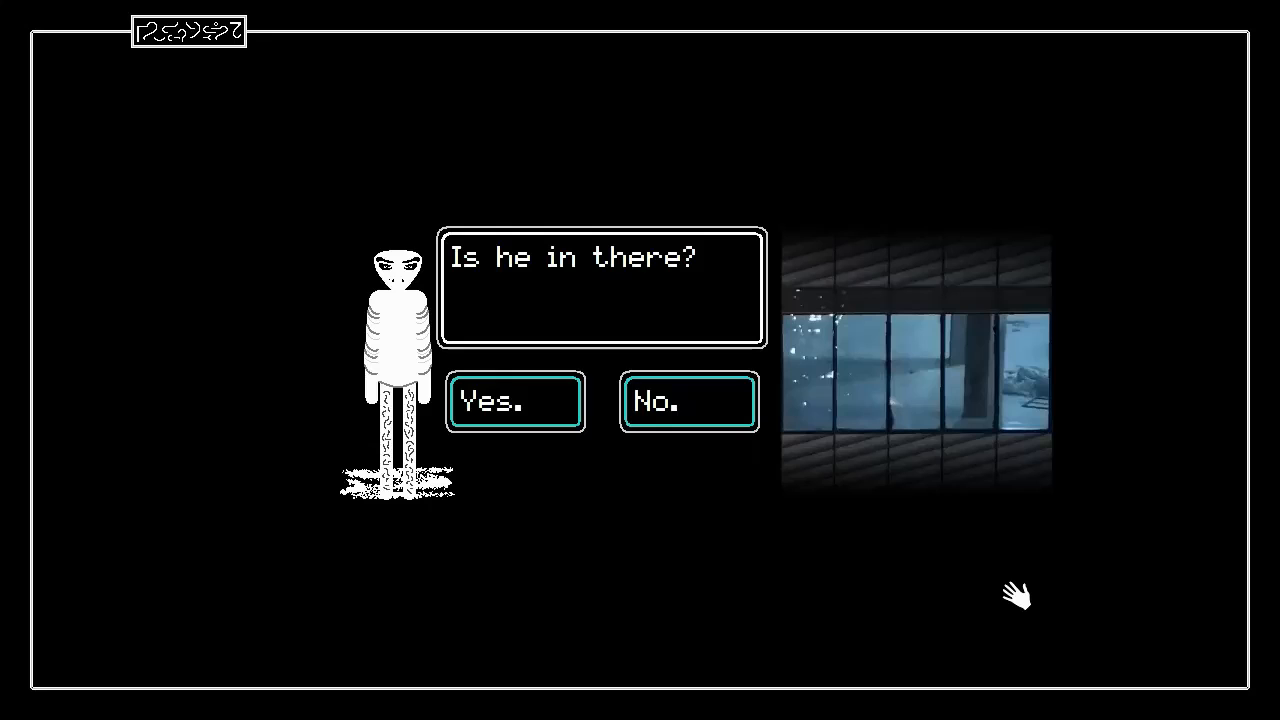
# Step: Answer the figure's 'Is he in there?' question
pyautogui.click(515, 402)
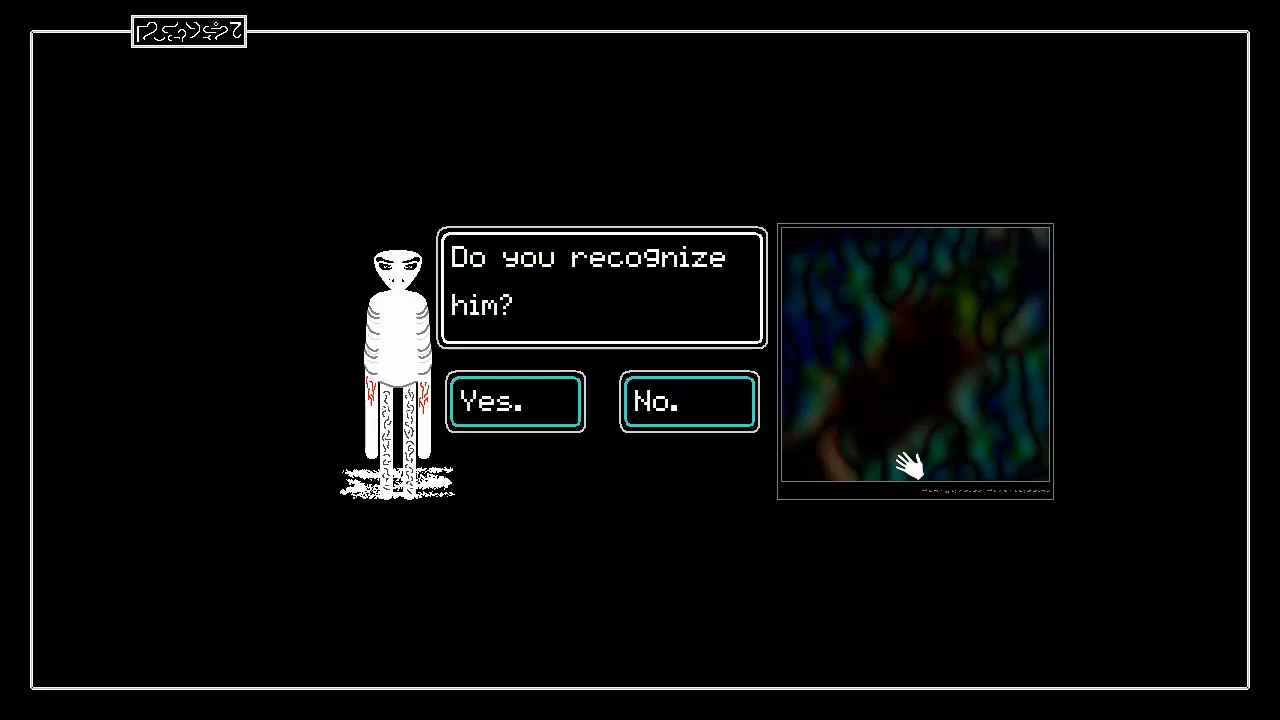
pyautogui.click(688, 401)
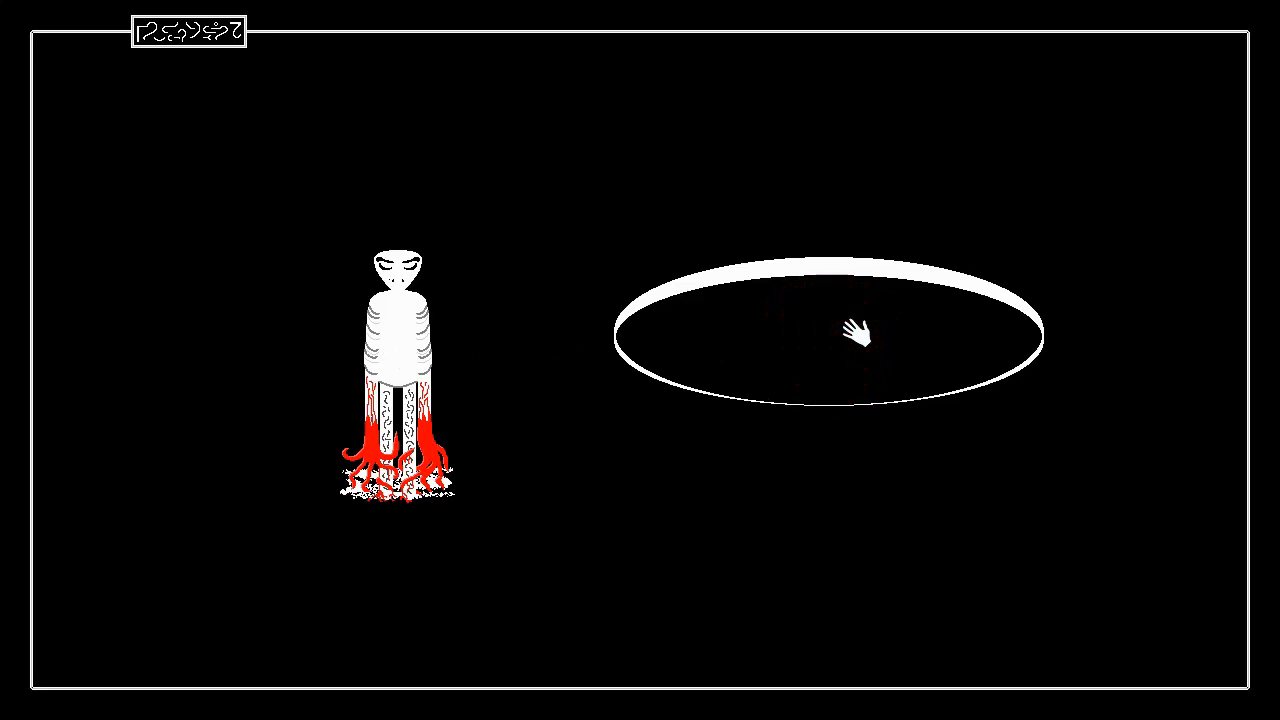
pyautogui.moveTo(815, 270)
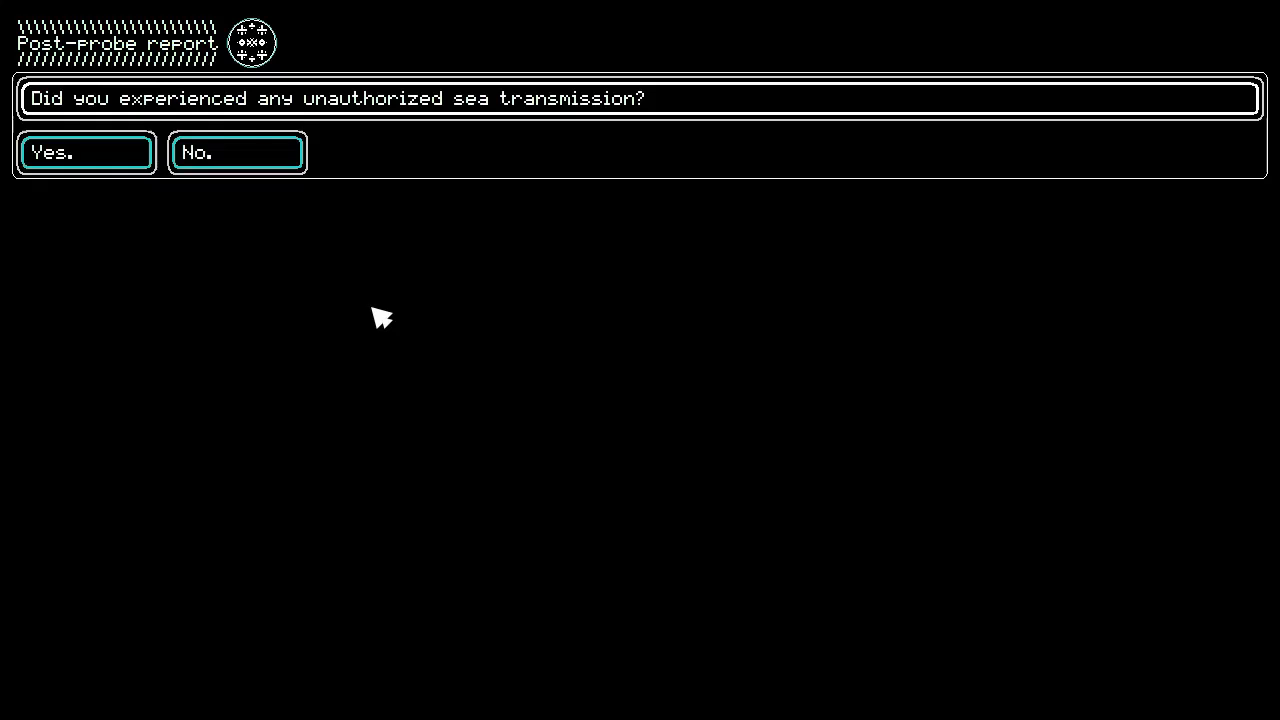
# Step: Answer the report: no sea transmission, 'come back here', a rope, fourth symbol, then send
pyautogui.click(237, 152)
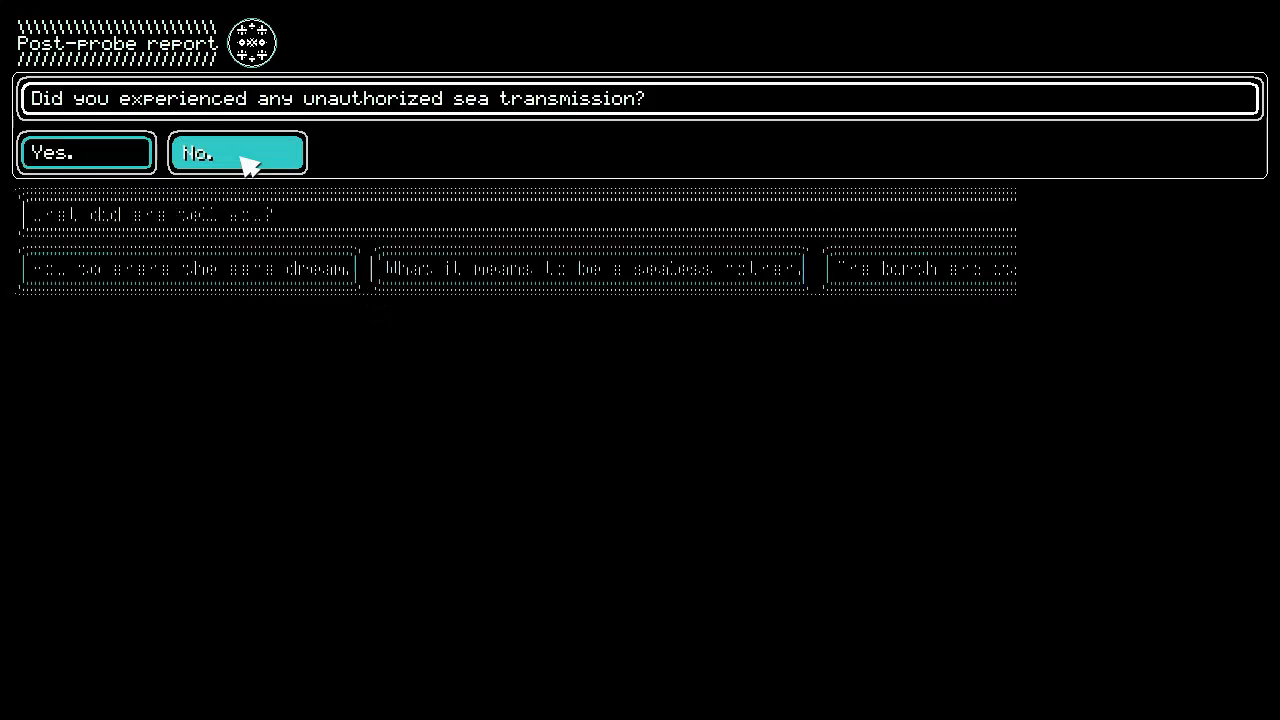
pyautogui.click(237, 152)
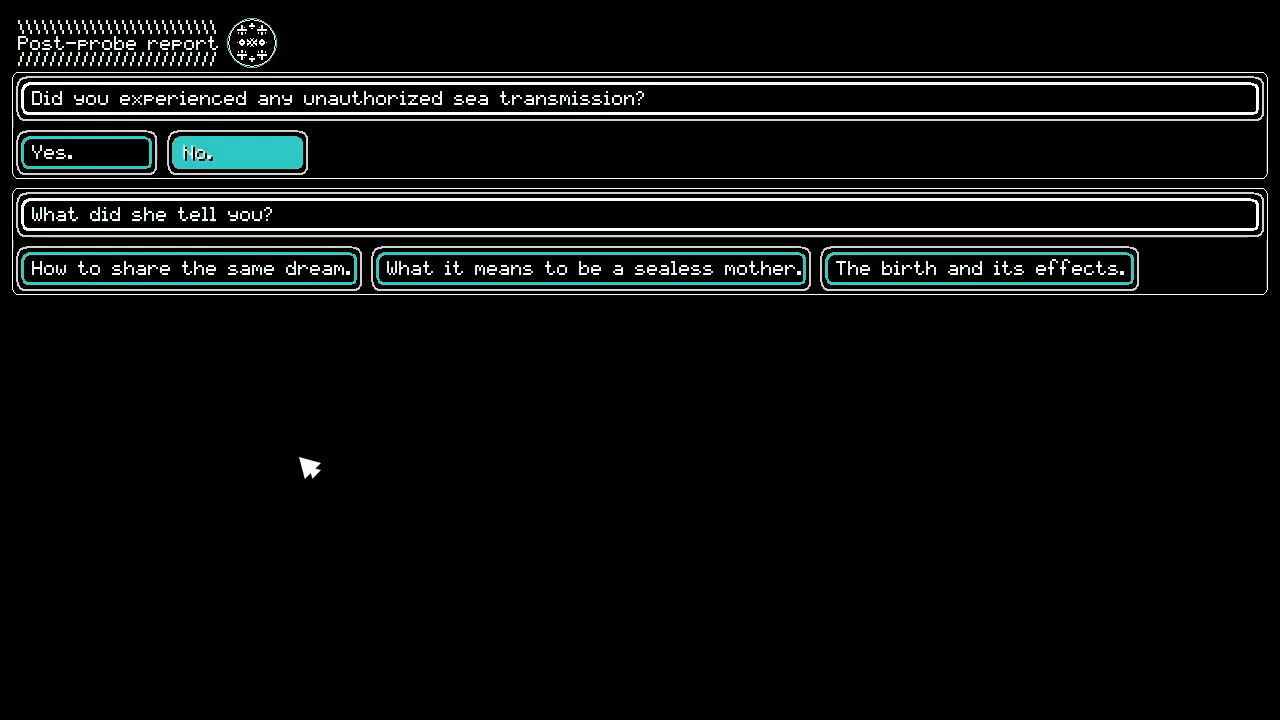
pyautogui.click(591, 268)
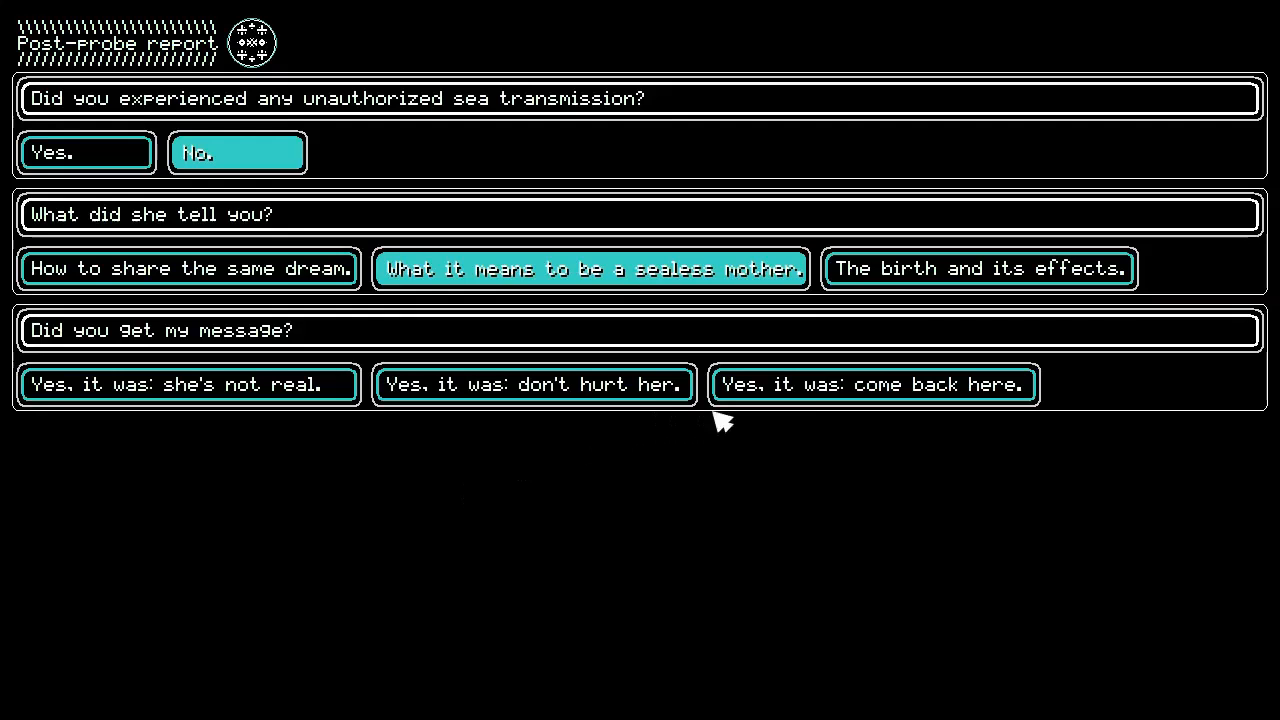
pyautogui.click(873, 385)
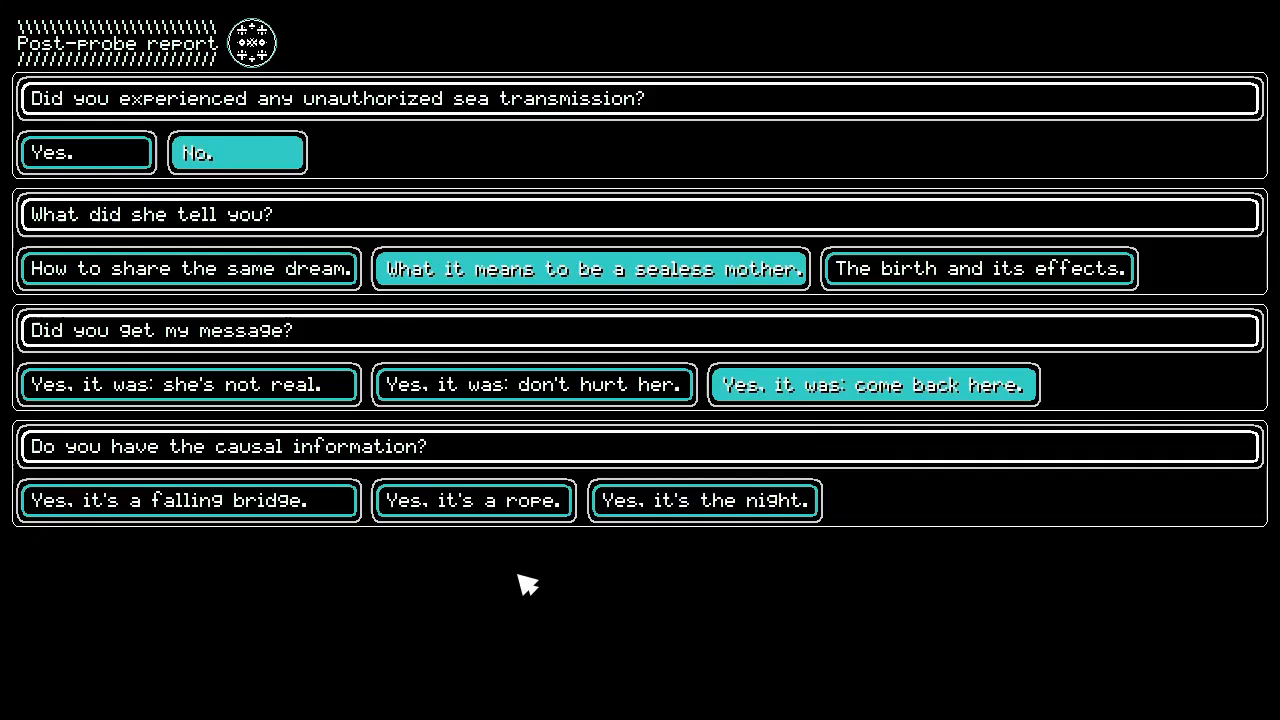
pyautogui.moveTo(473, 518)
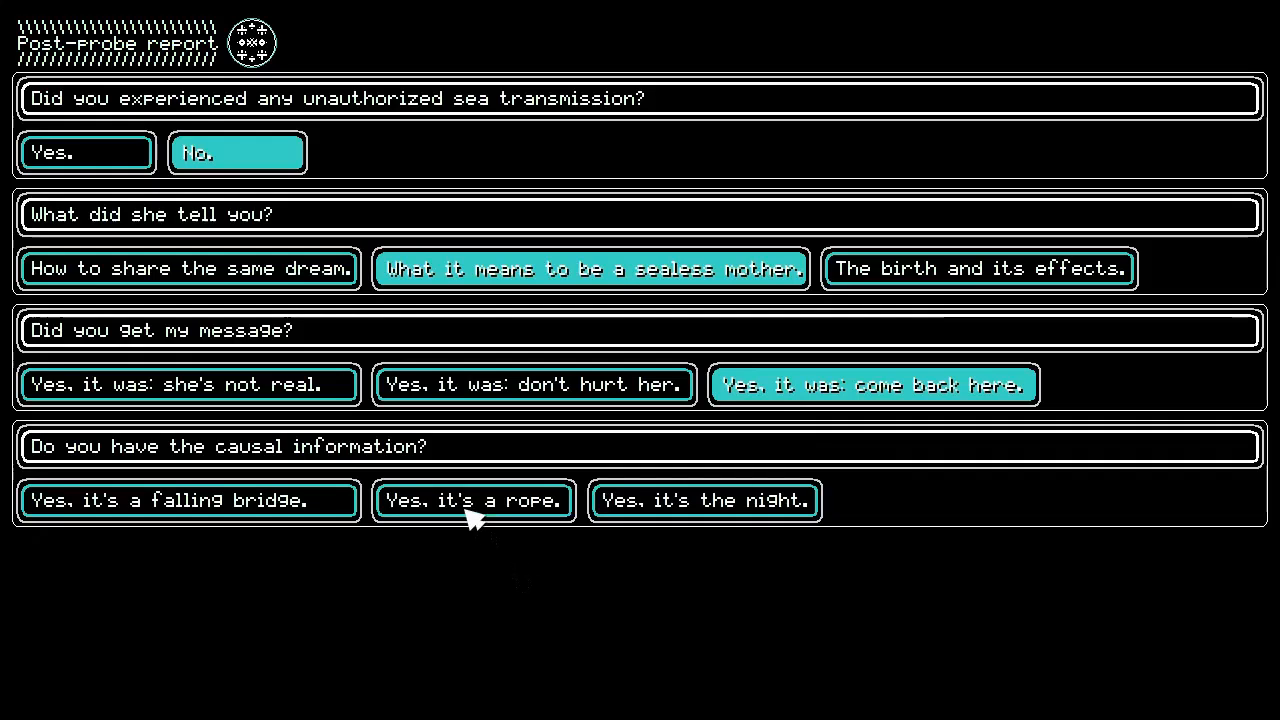
pyautogui.click(473, 501)
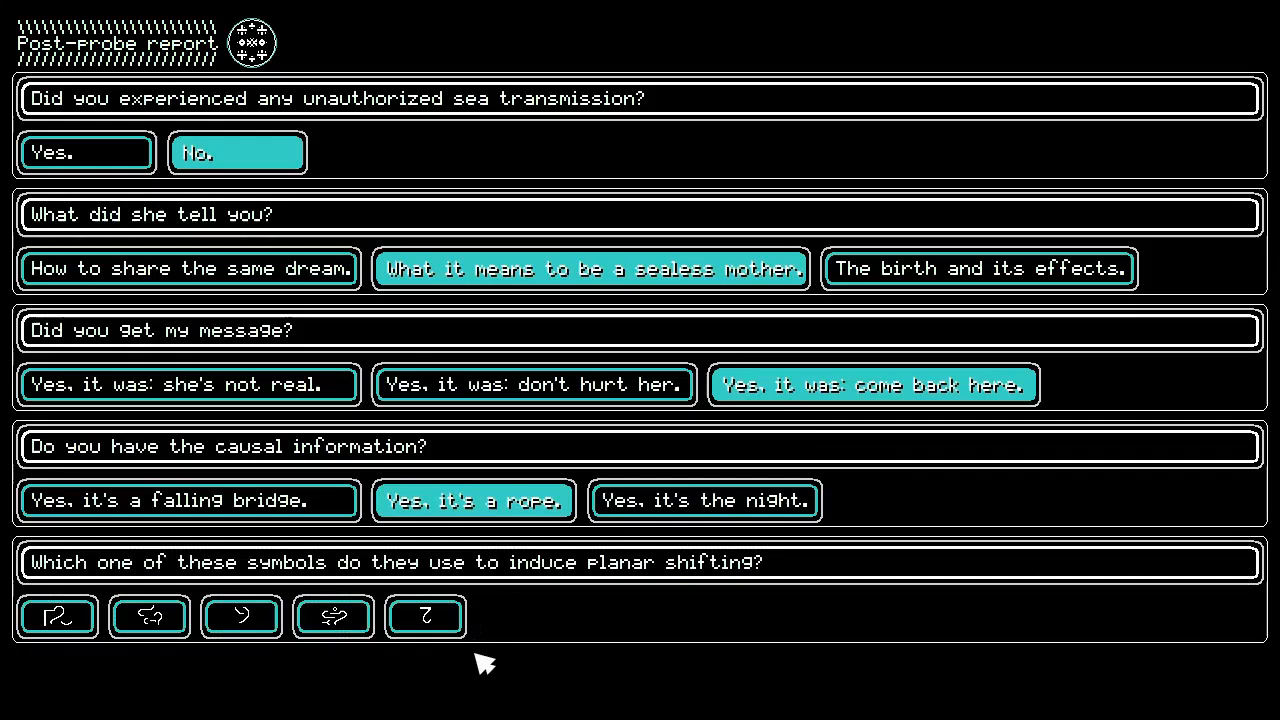
pyautogui.click(332, 616)
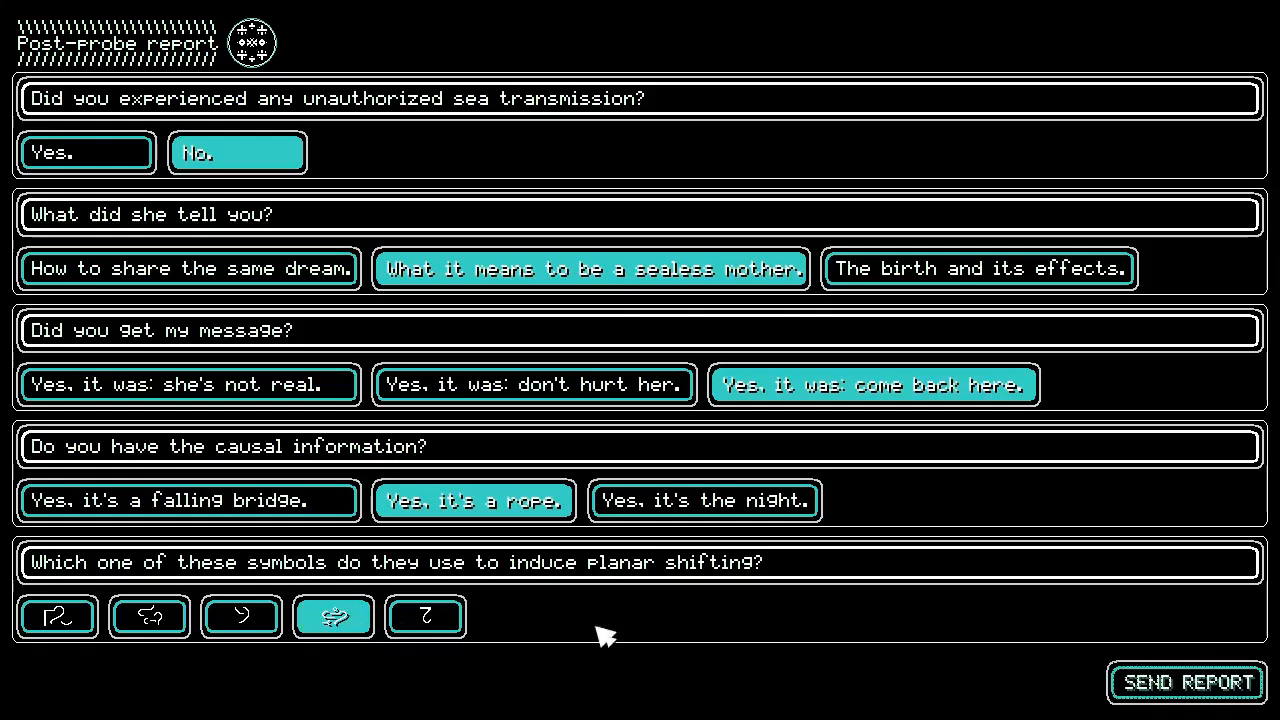
pyautogui.click(1186, 683)
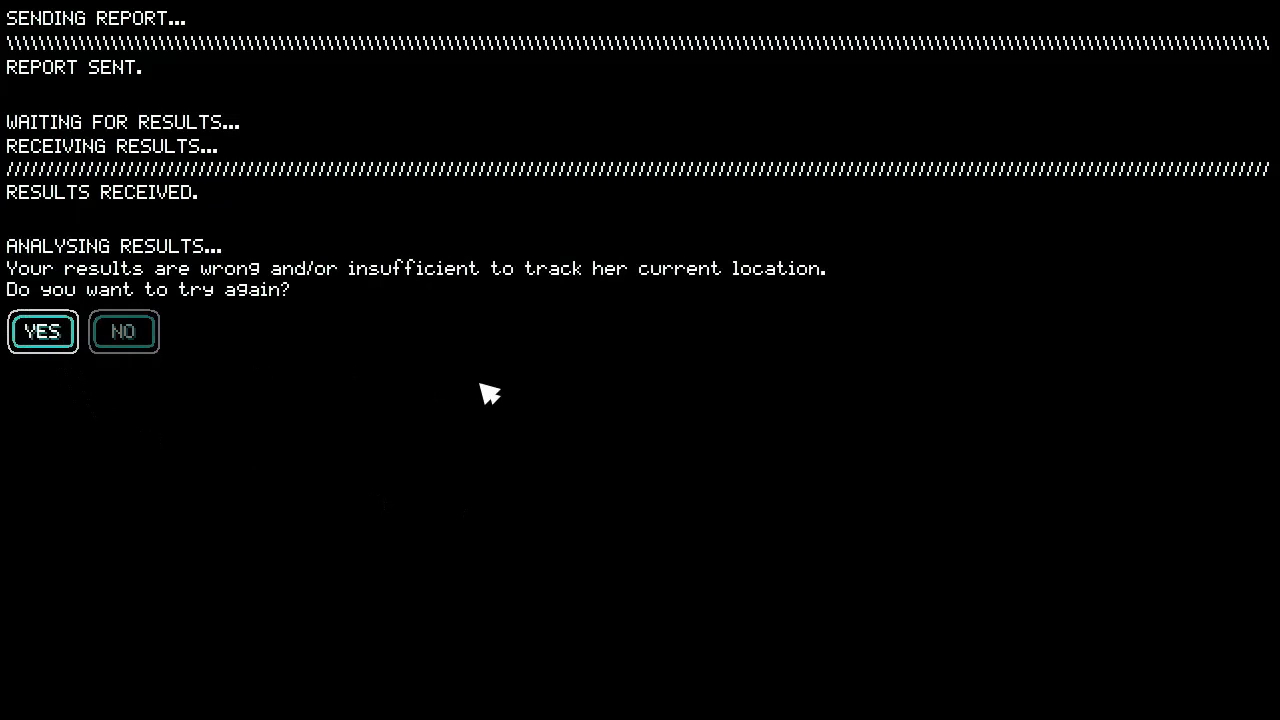
# Step: Accept retrying the probe and continue into the new probe session
pyautogui.click(42, 331)
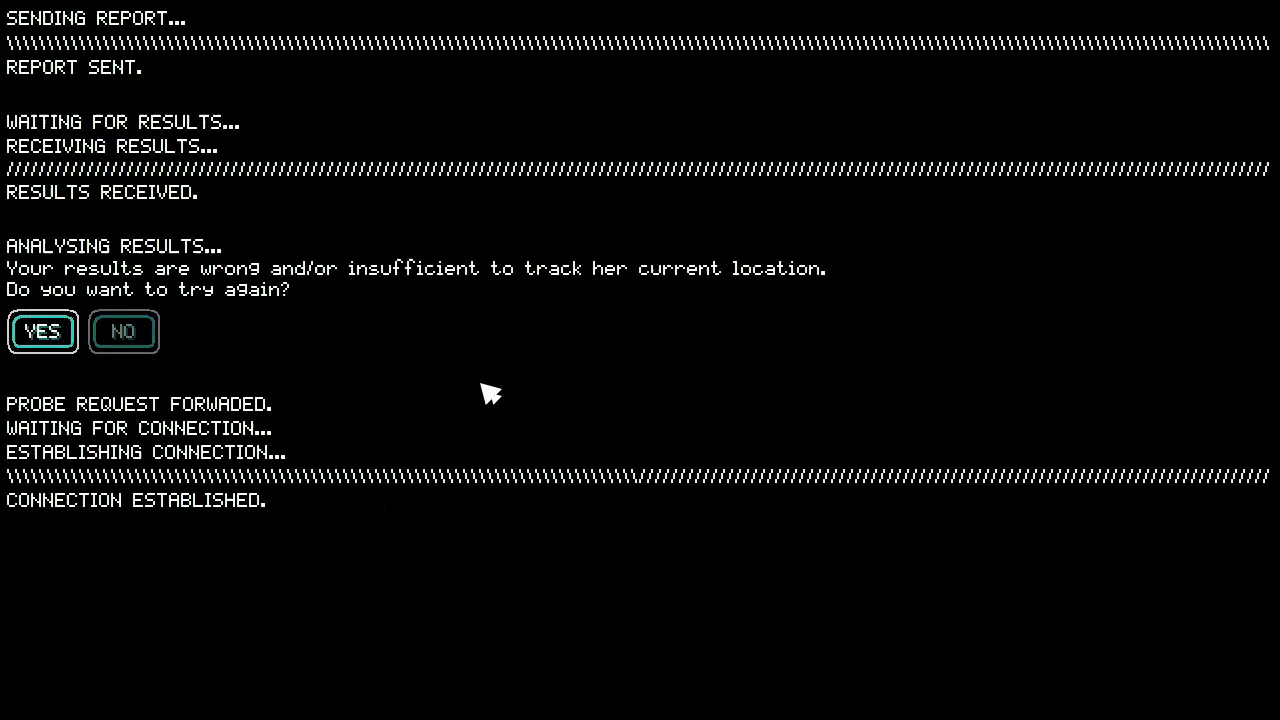
pyautogui.click(42, 331)
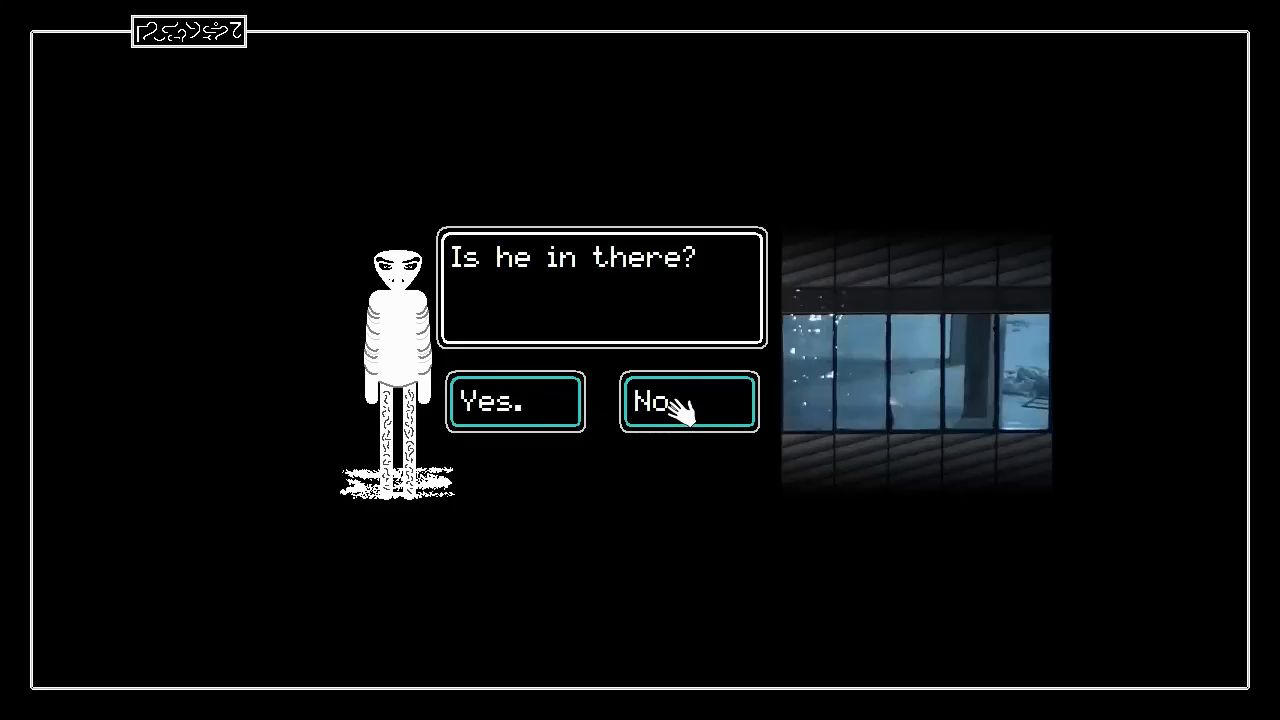
# Step: Answer 'No.' to 'Is he in there?'
pyautogui.click(688, 402)
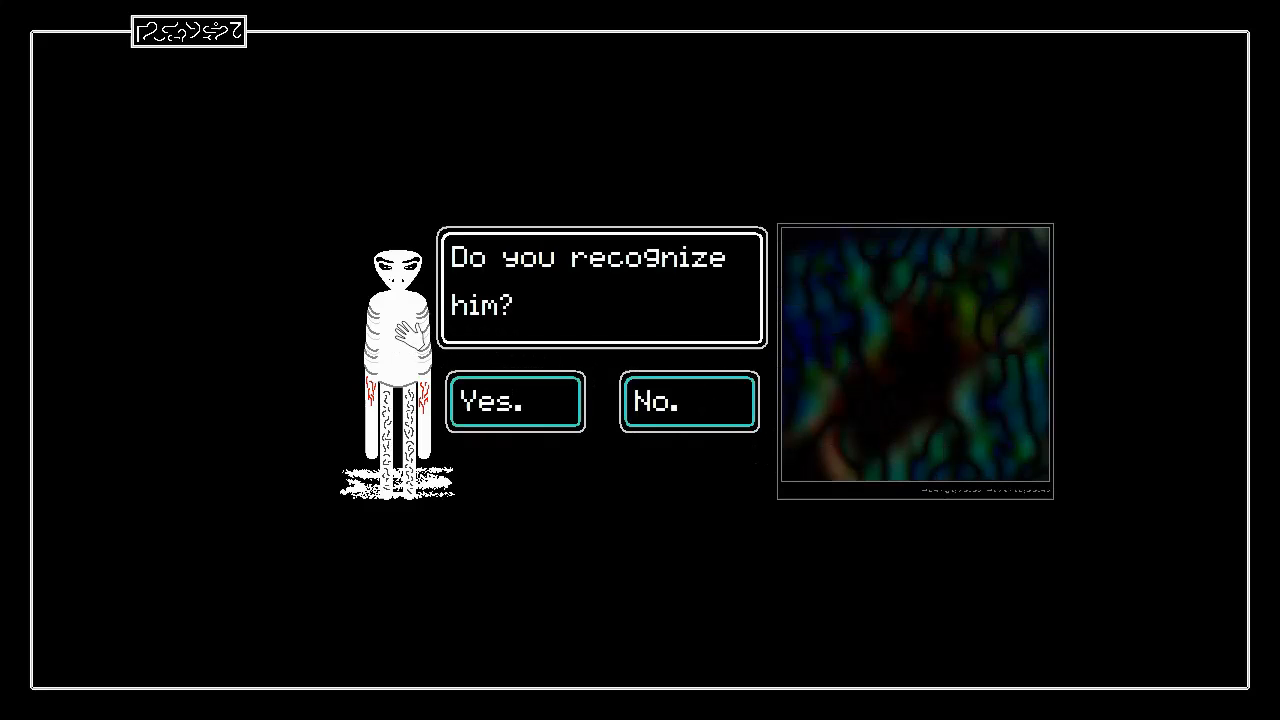
# Step: Answer the 'Do you recognize him?' question
pyautogui.click(515, 402)
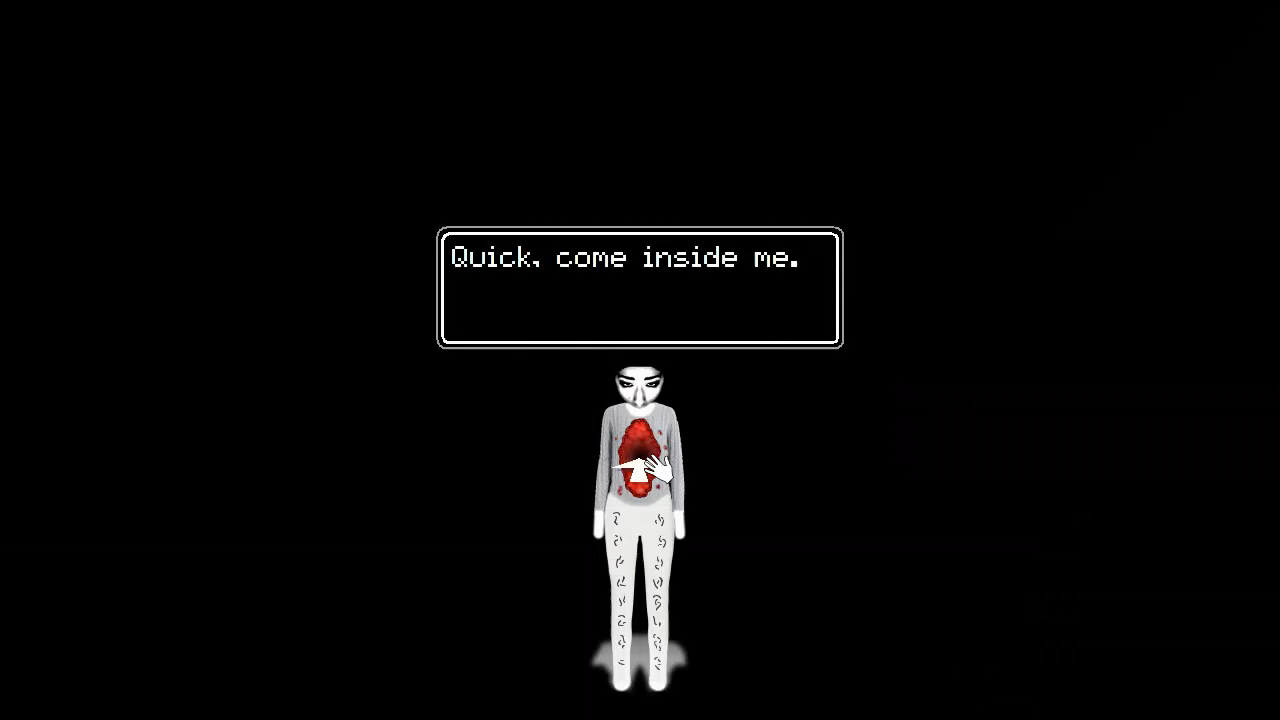
# Step: Advance past the bloody-chested figure's 'Quick, come inside me' line
pyautogui.click(640, 470)
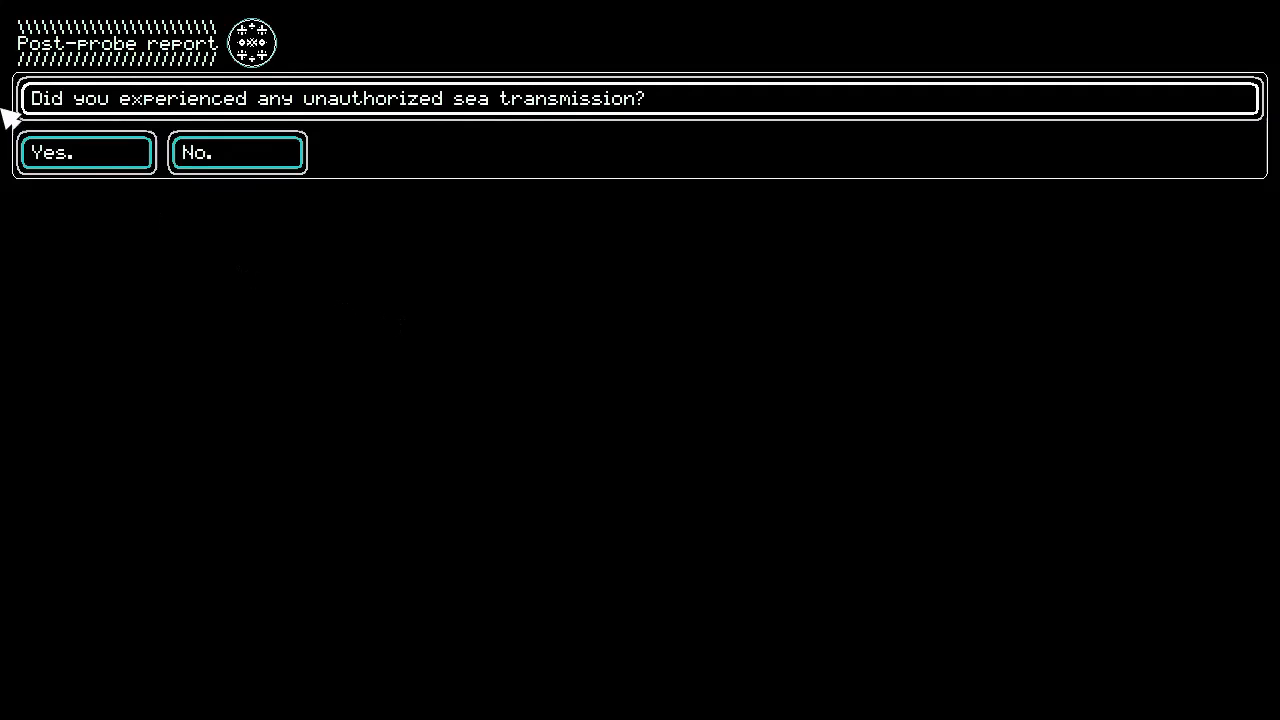
# Step: Answer yes, sealess mother, 'she's not real', the night, fourth symbol; decline retrying
pyautogui.click(85, 152)
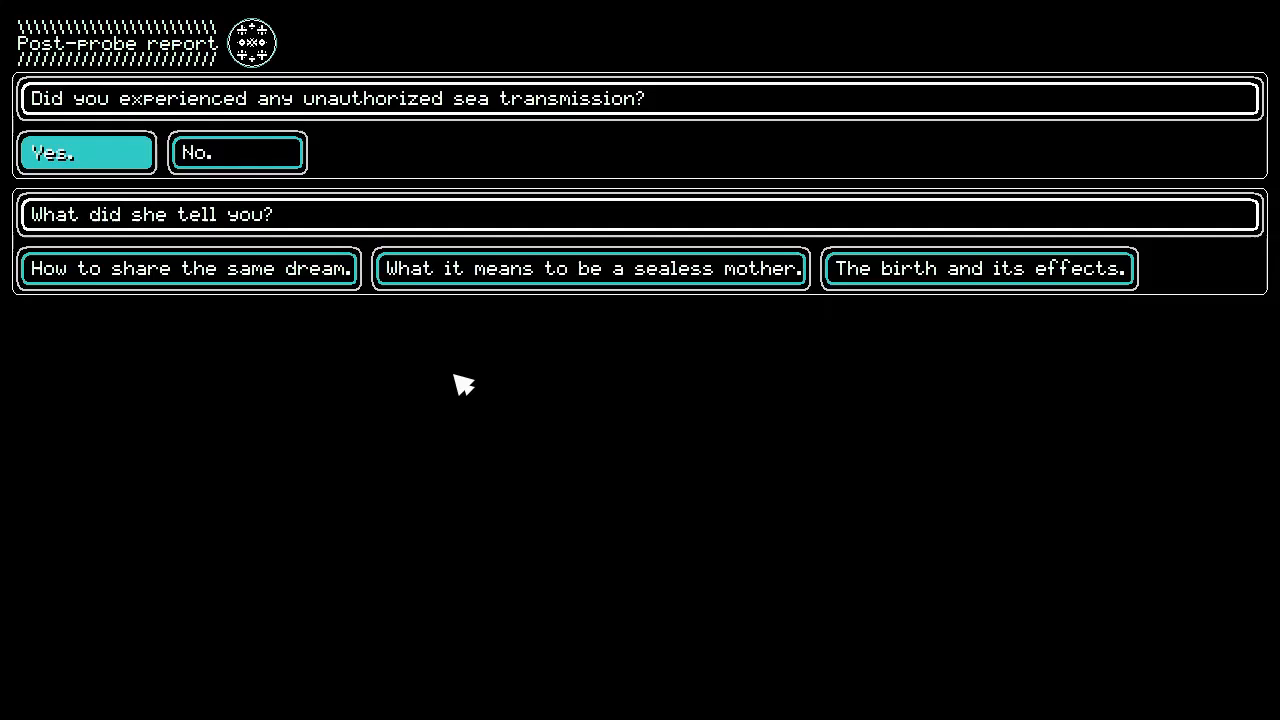
pyautogui.click(591, 268)
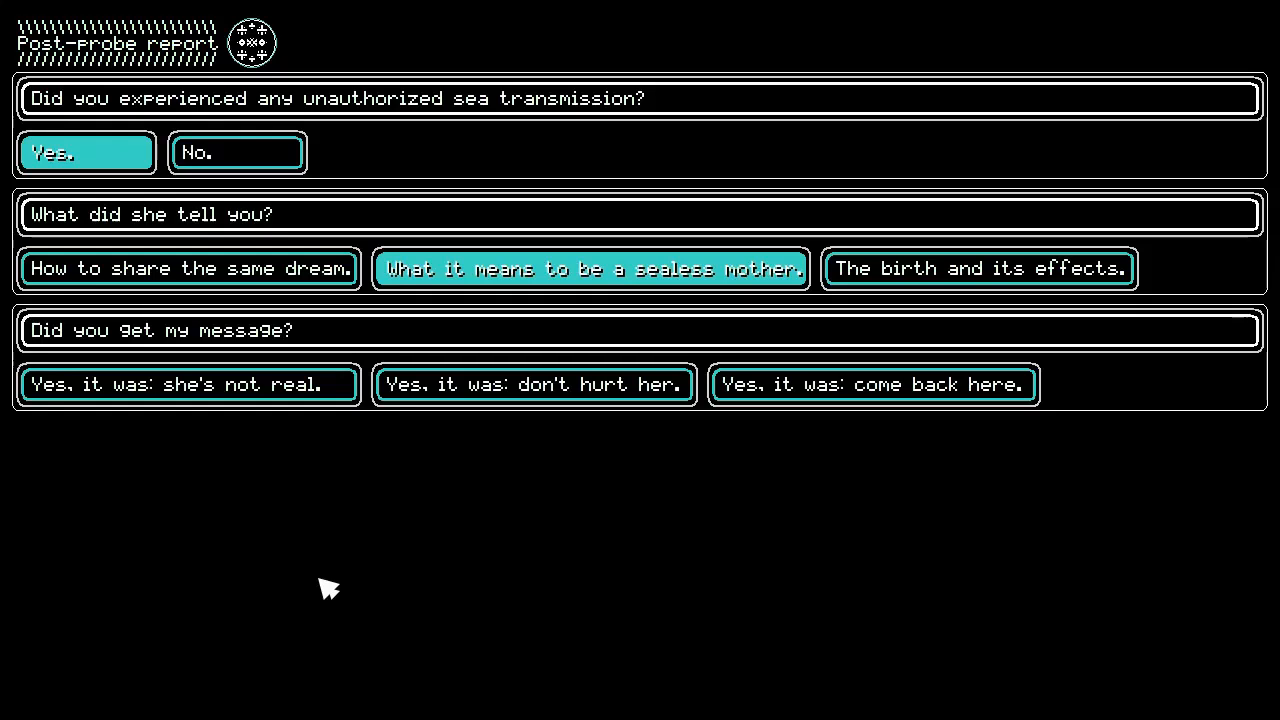
pyautogui.click(188, 385)
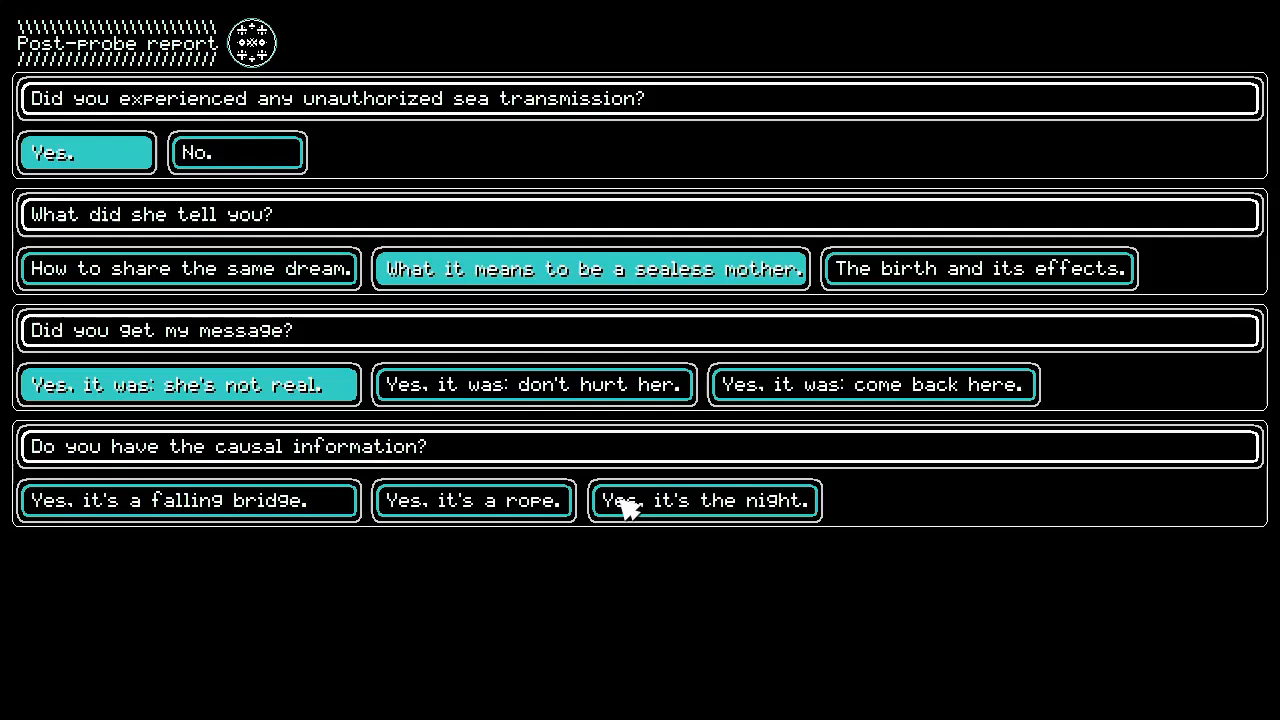
pyautogui.click(703, 501)
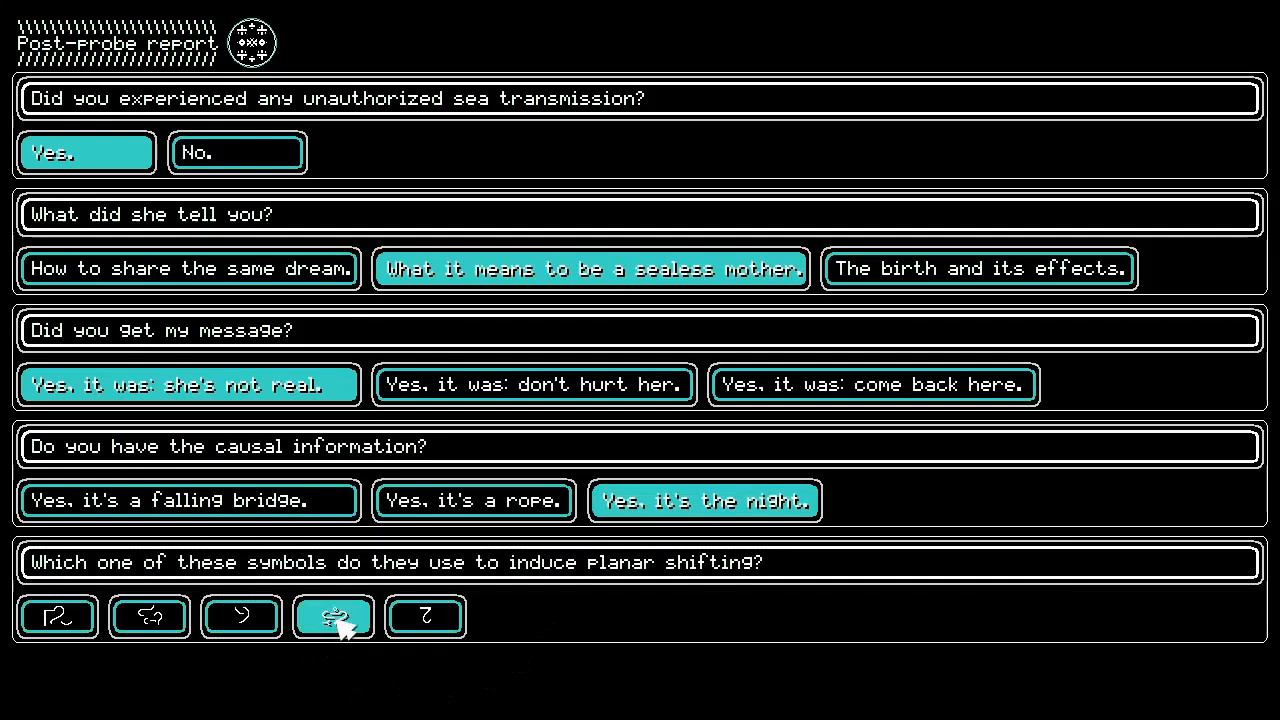
pyautogui.click(332, 615)
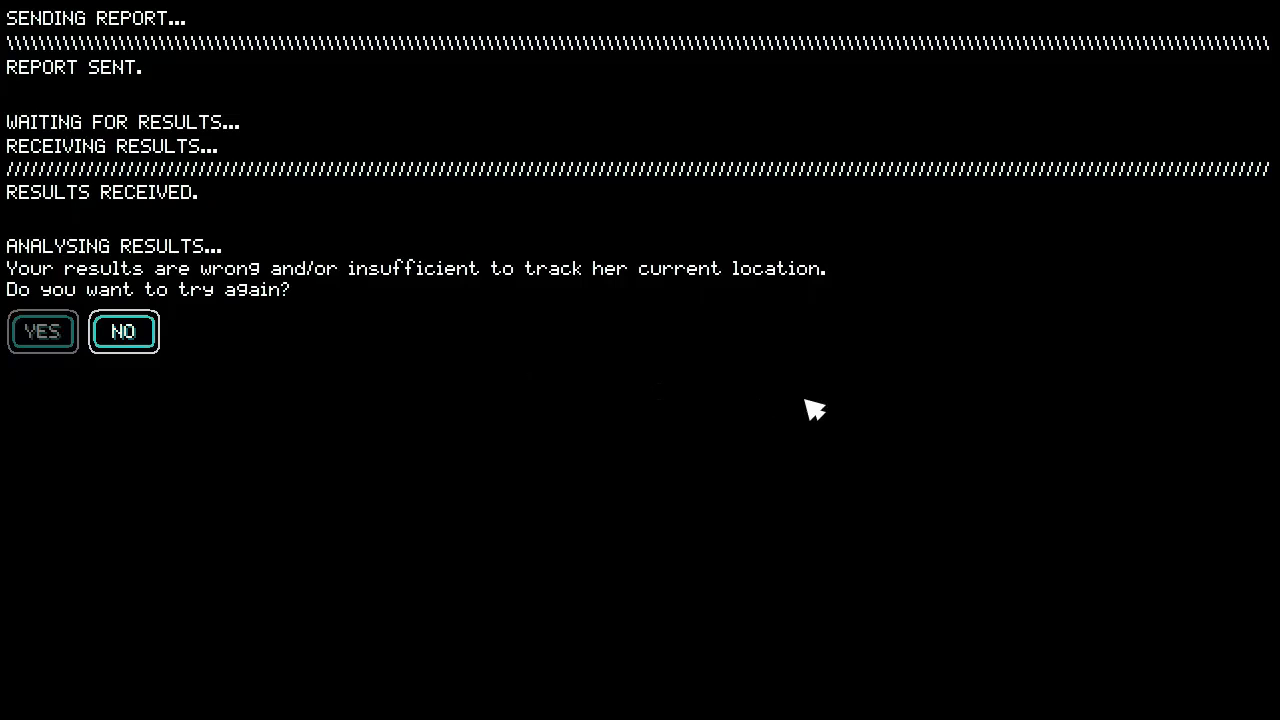
pyautogui.click(123, 331)
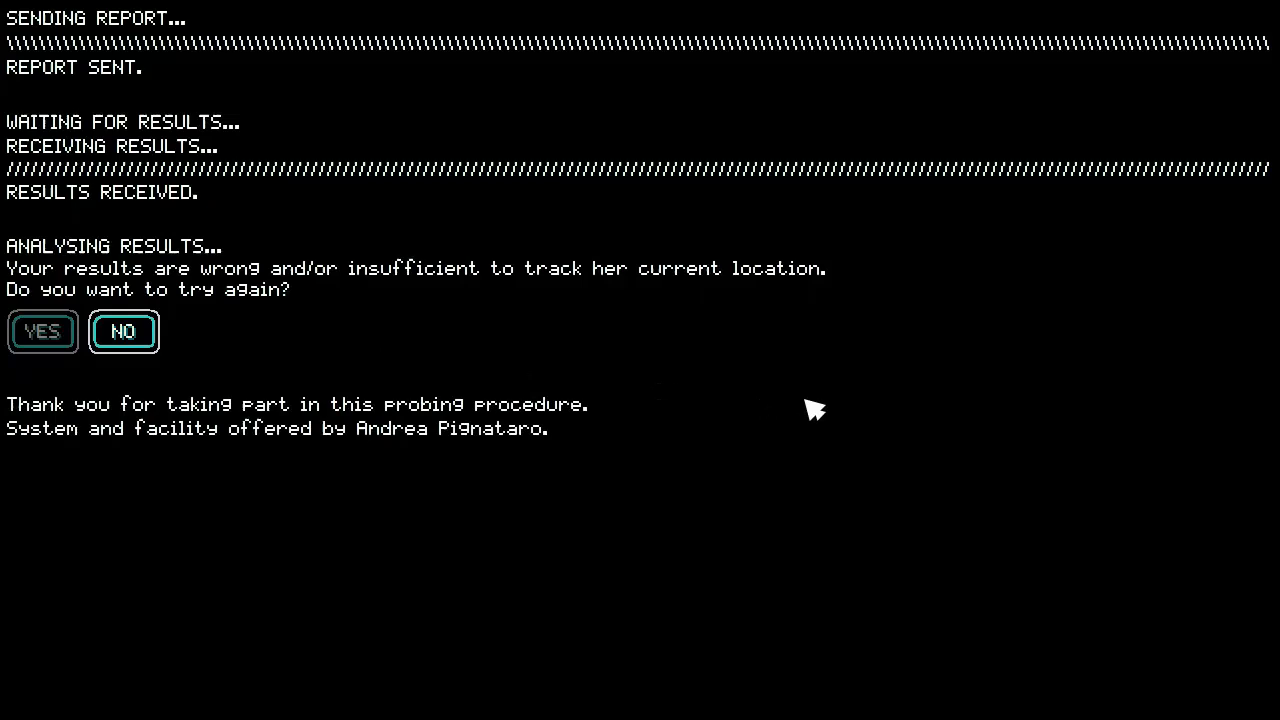
pyautogui.click(123, 331)
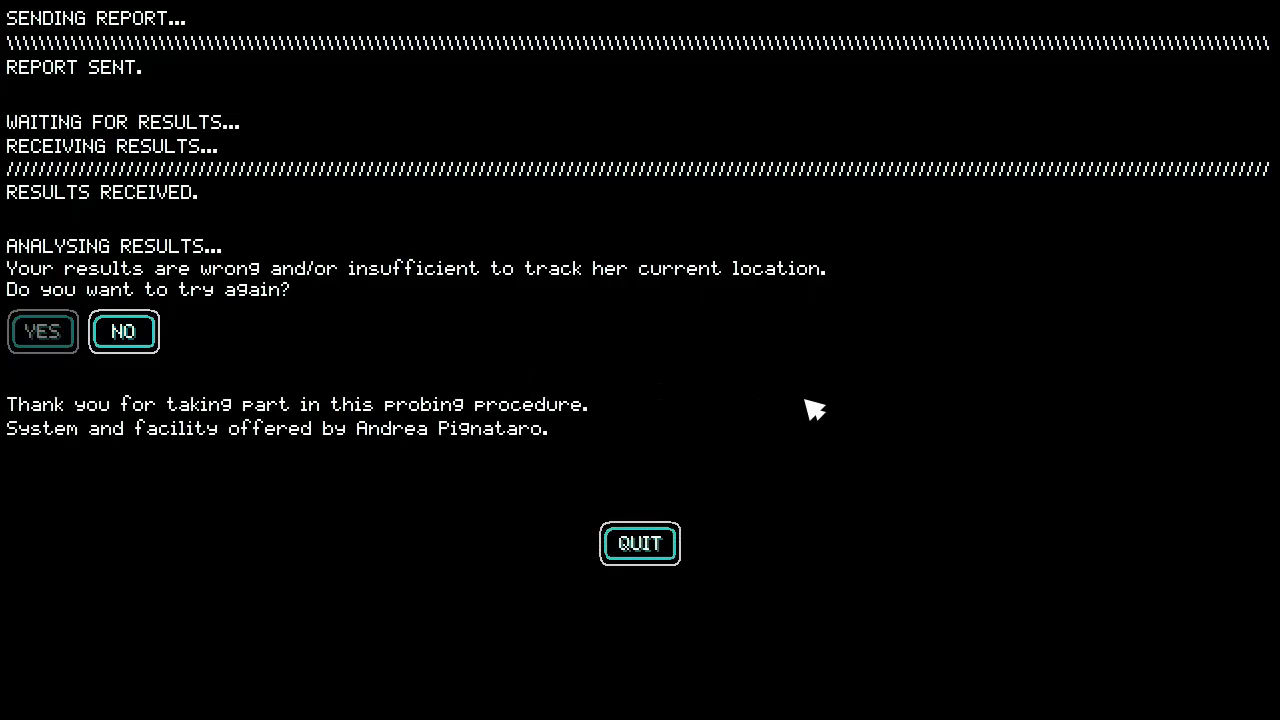